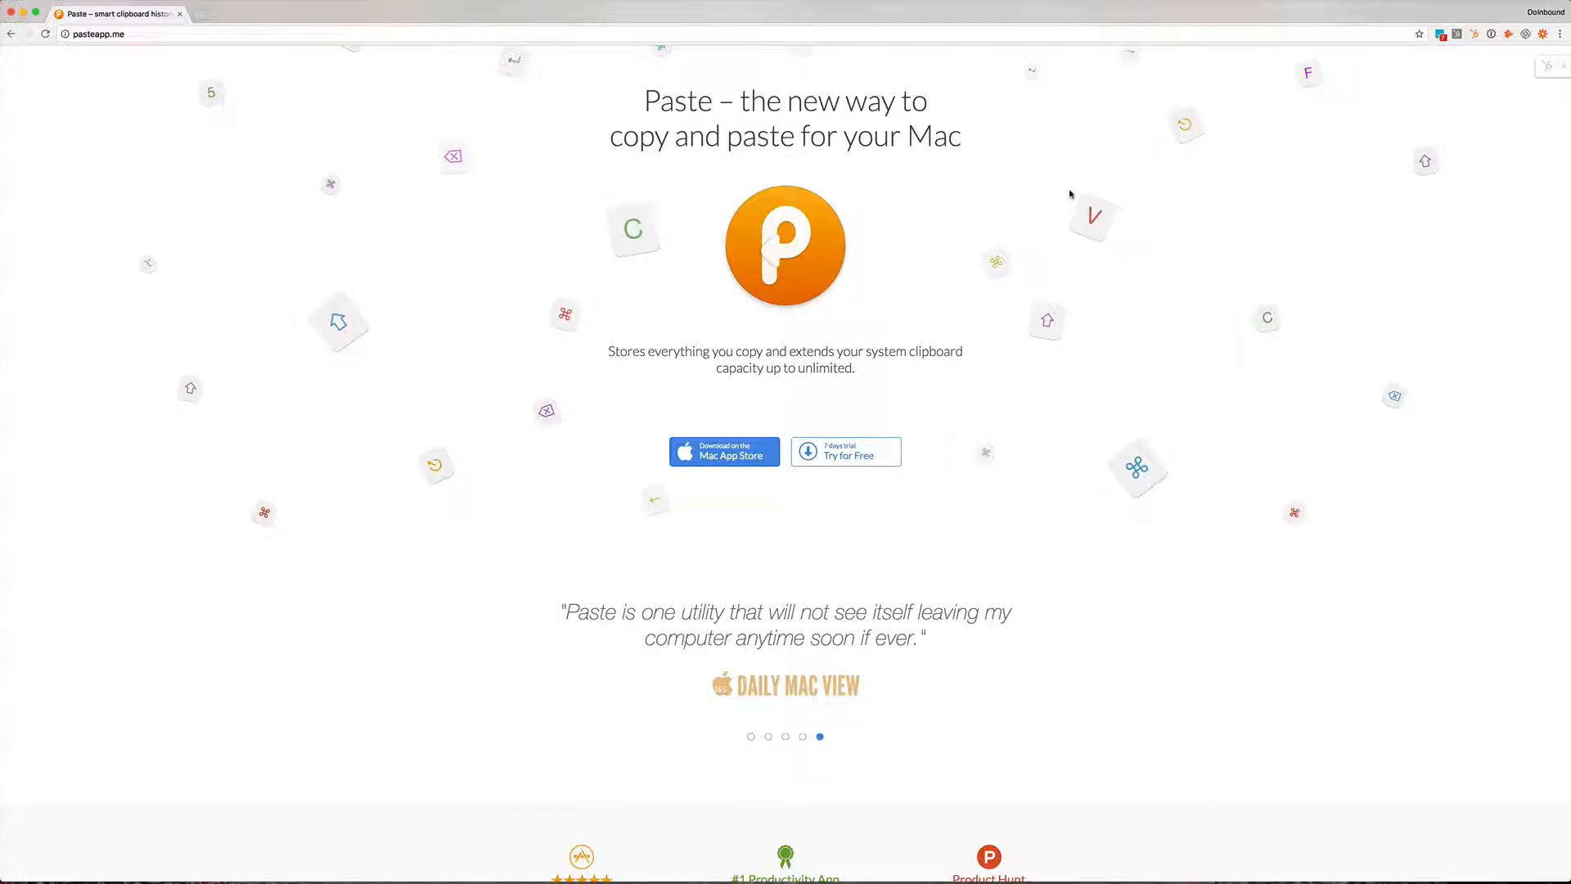
mouse_move(724, 451)
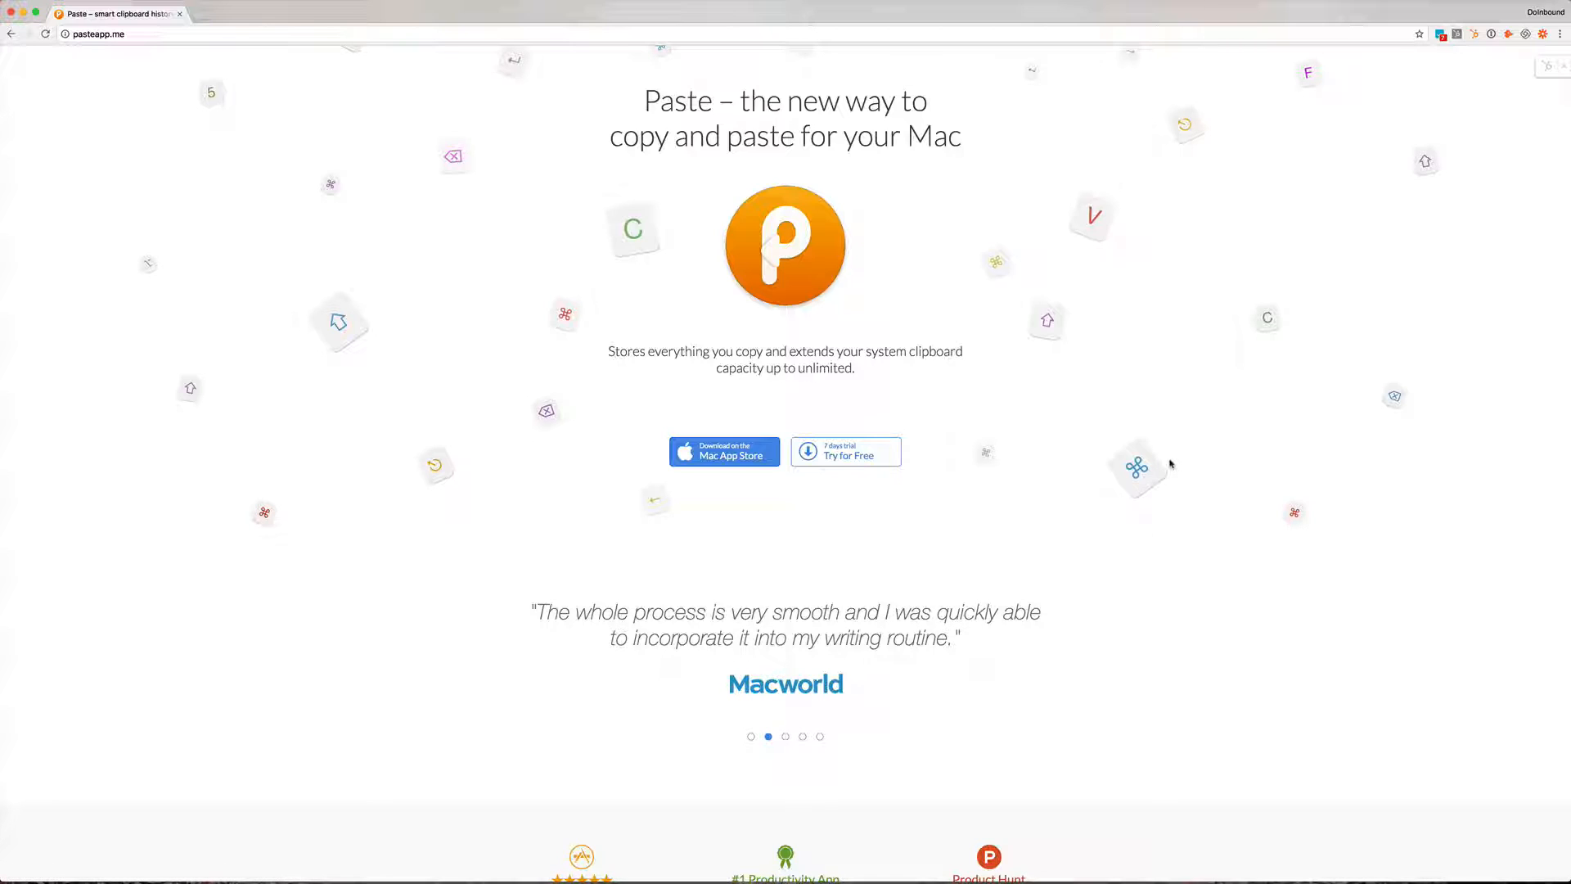
mouse_move(1151, 476)
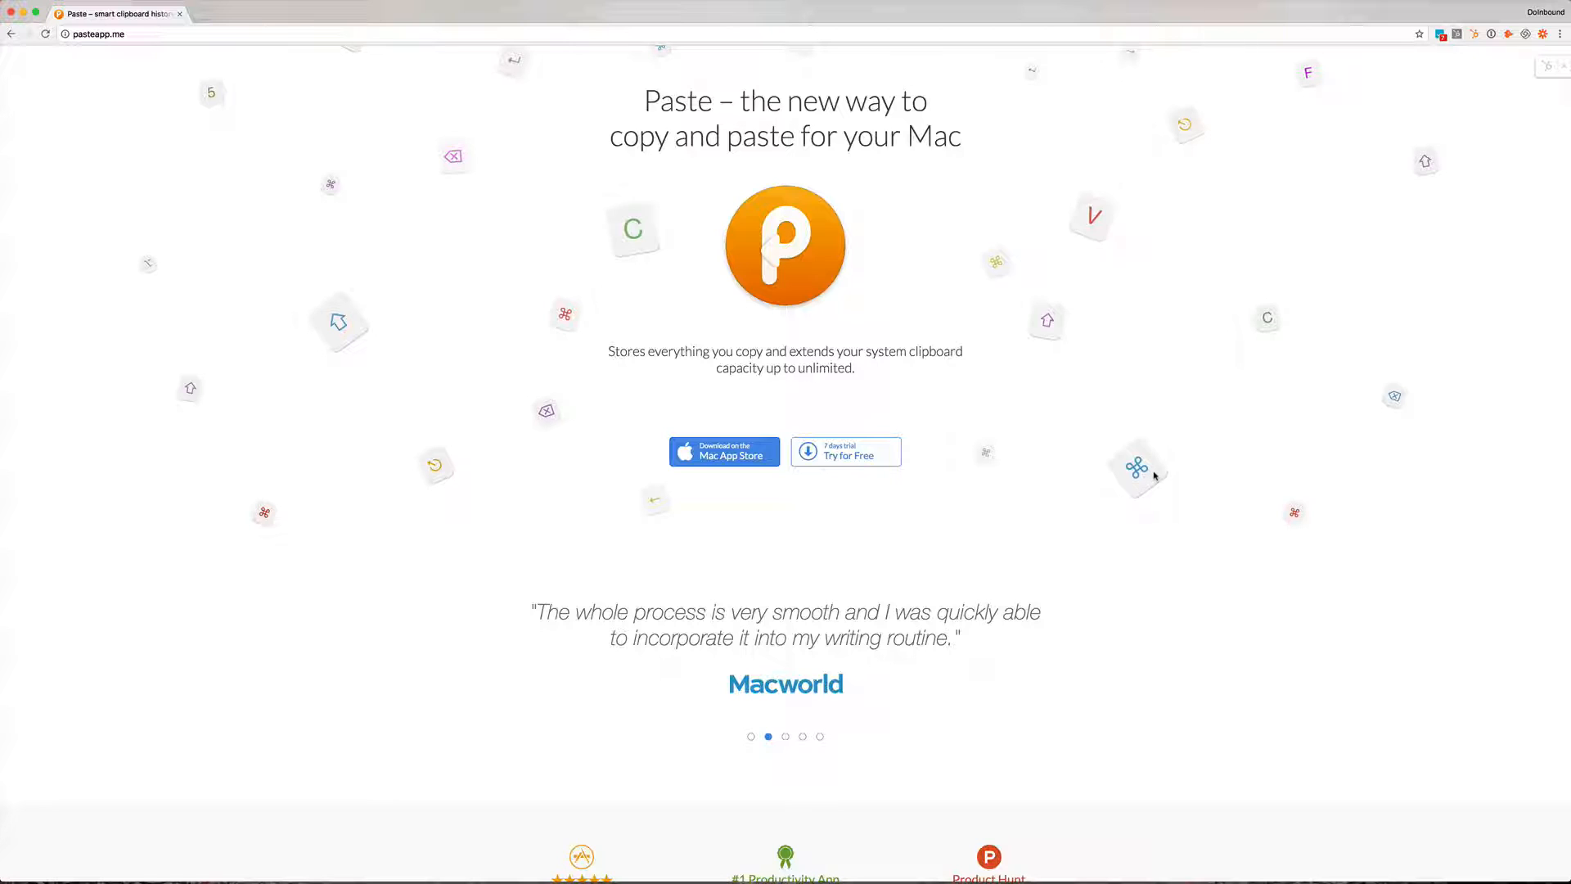
mouse_move(1160, 471)
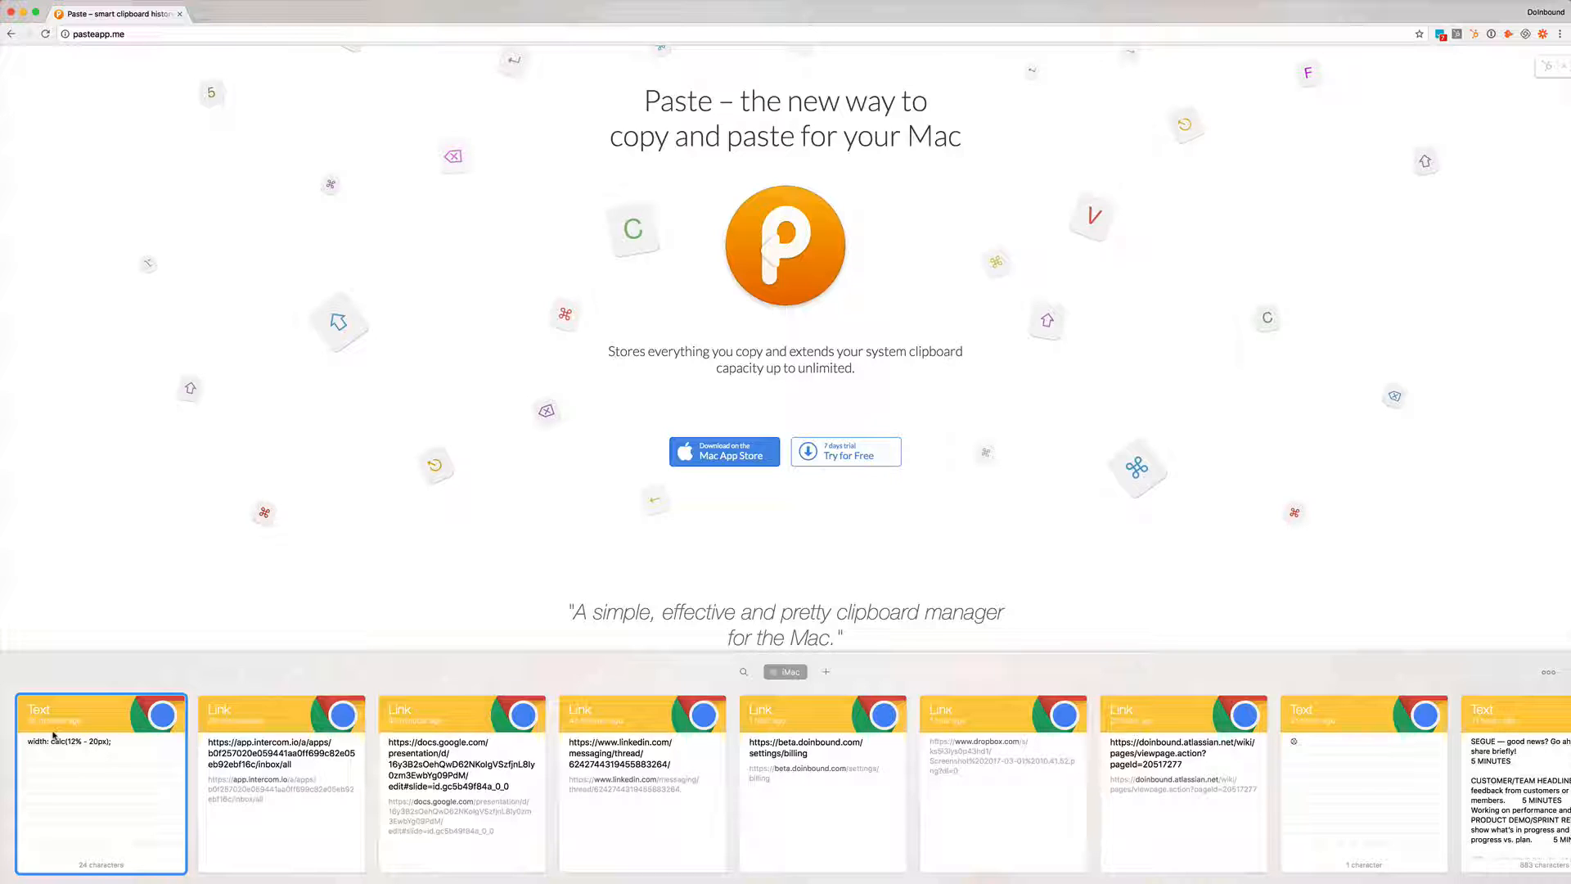
mouse_move(141, 741)
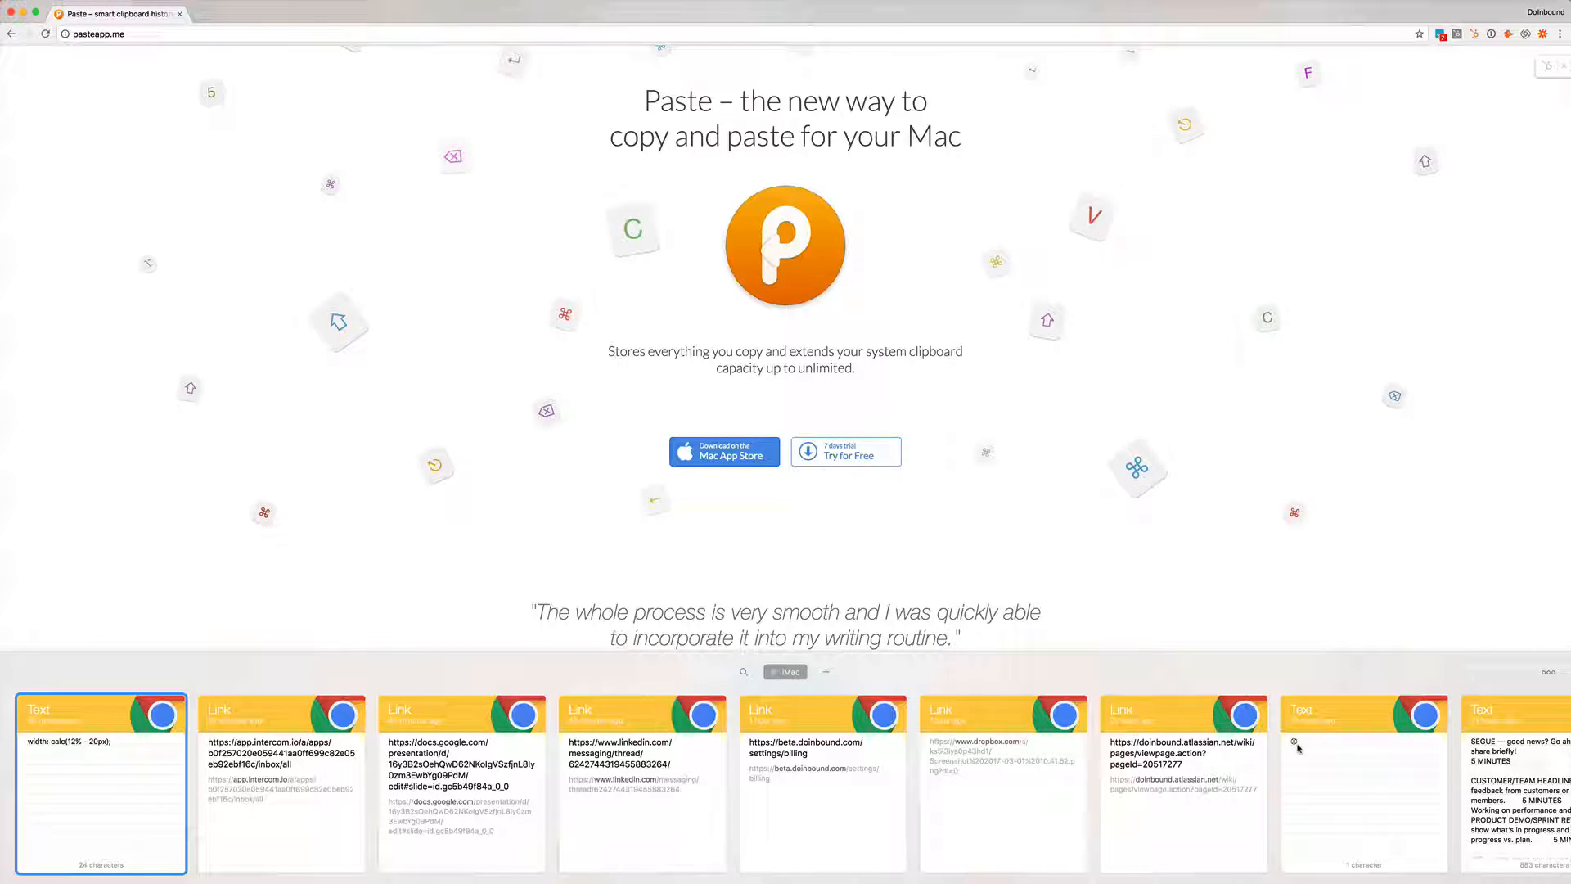
mouse_move(114, 756)
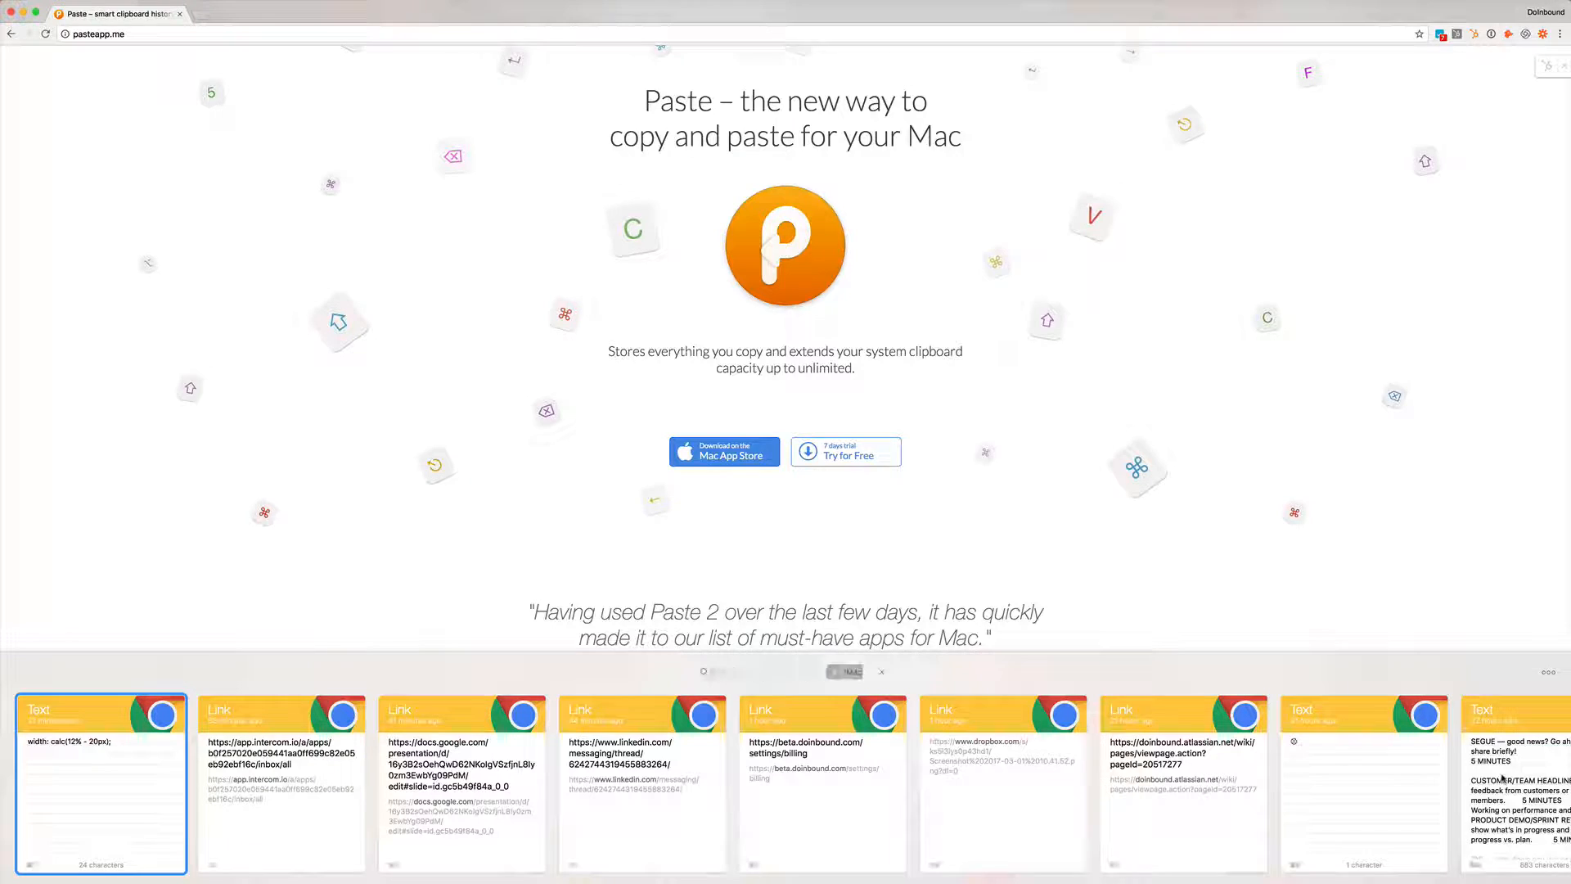
Filter the clipboard history to items matching 'doinbou'.
text(doinbou)
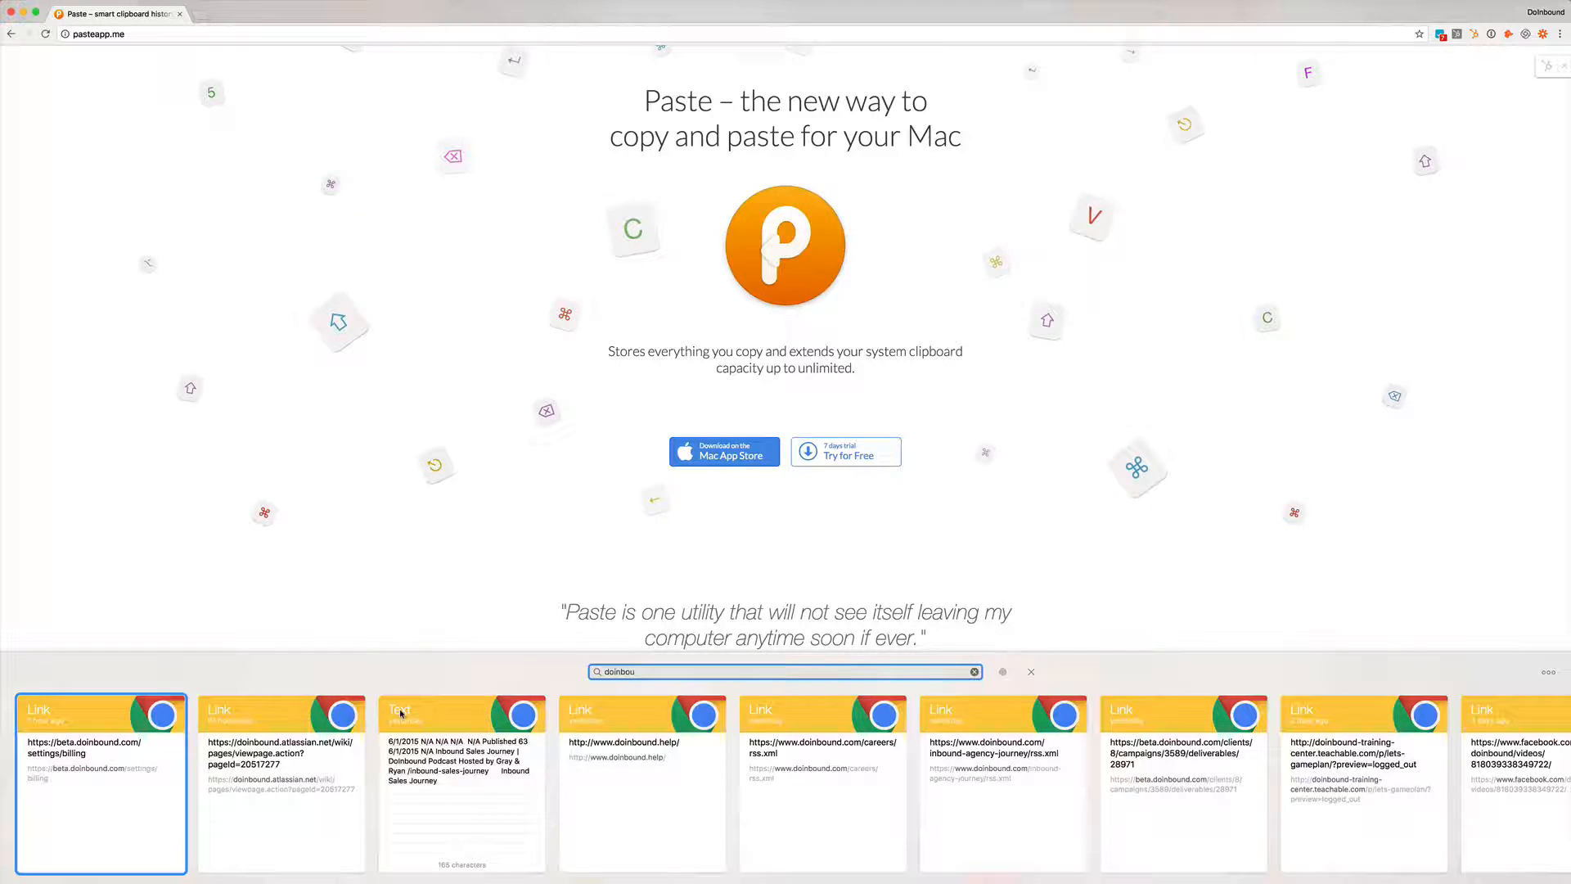
right_click(784, 247)
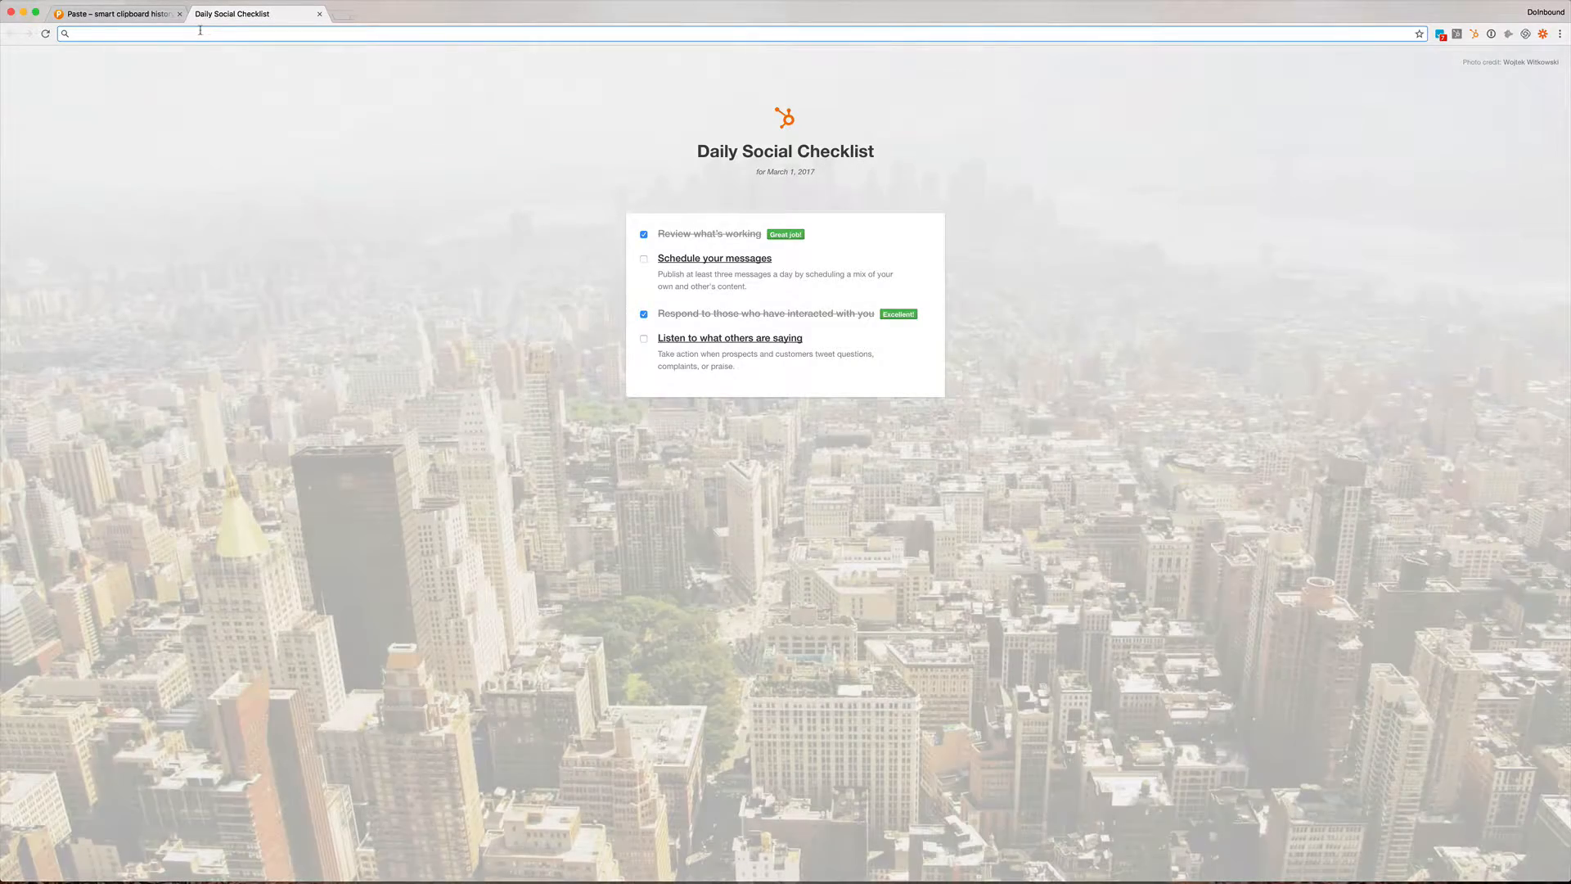
Enter '#doinboundgreen' then the colour code '#ff' in the new tab's address bar.
text(#doinboundgreen)
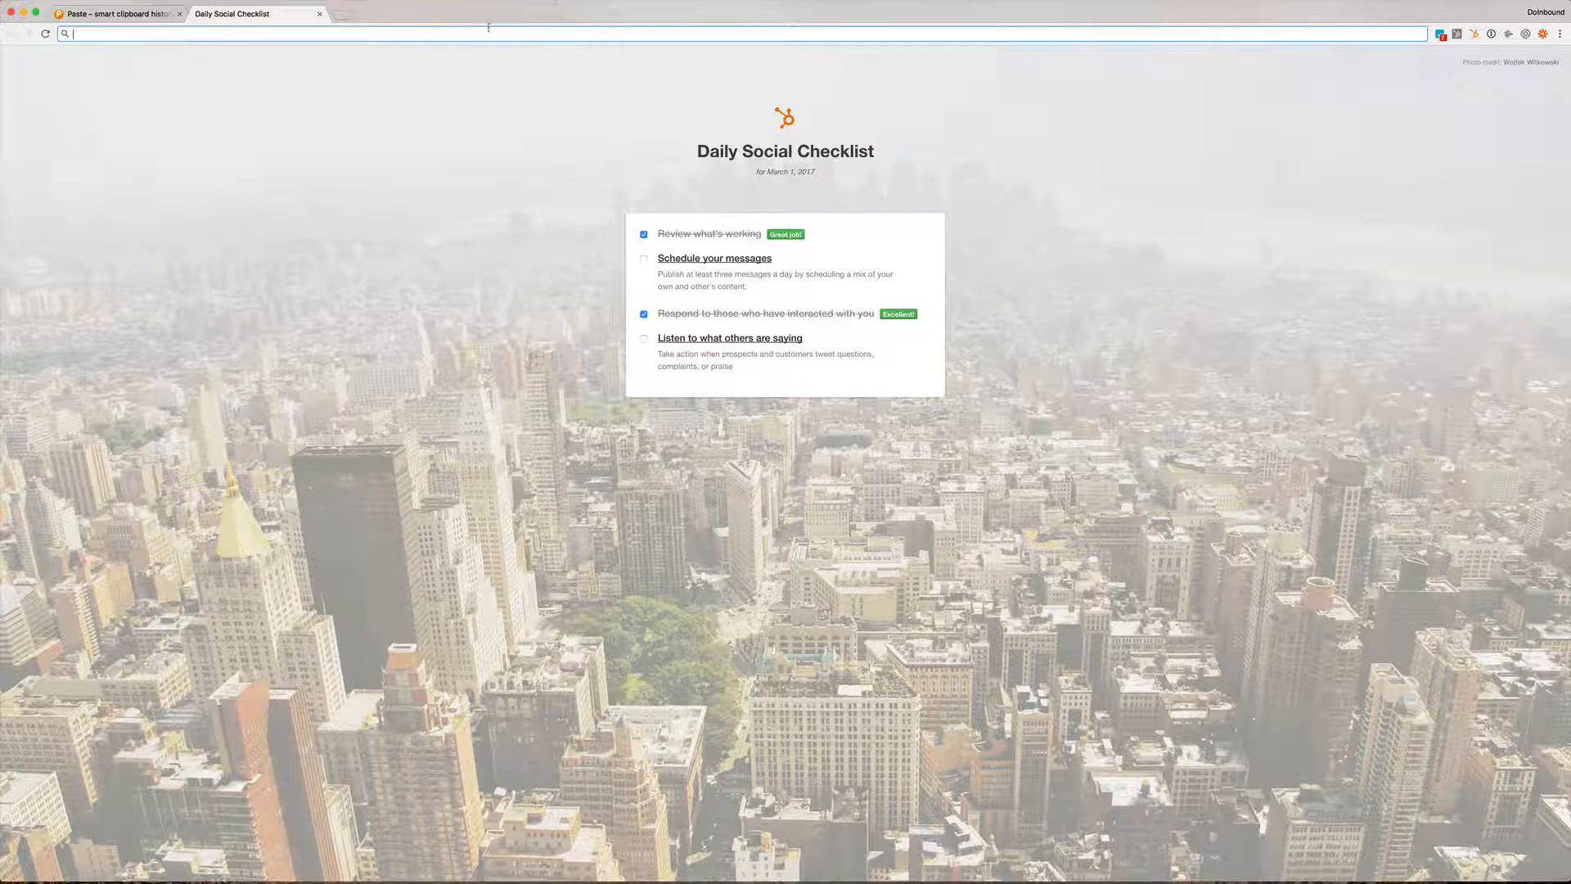
text(#ff8800)
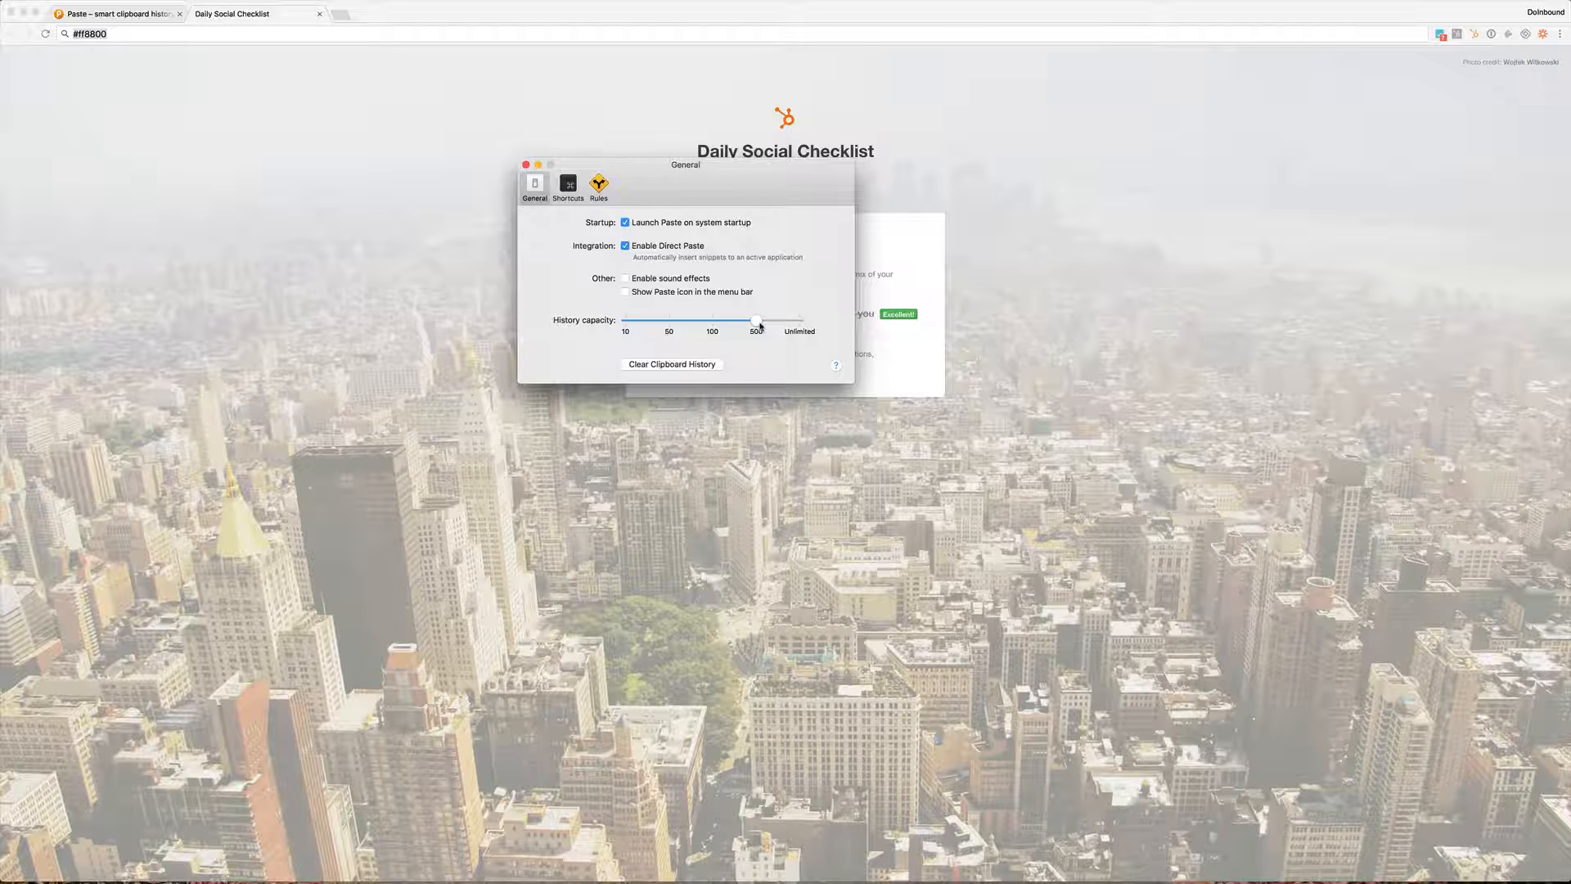
Set history capacity to 500 and check the copied logo image's preview options.
drag(755, 321, 623, 321)
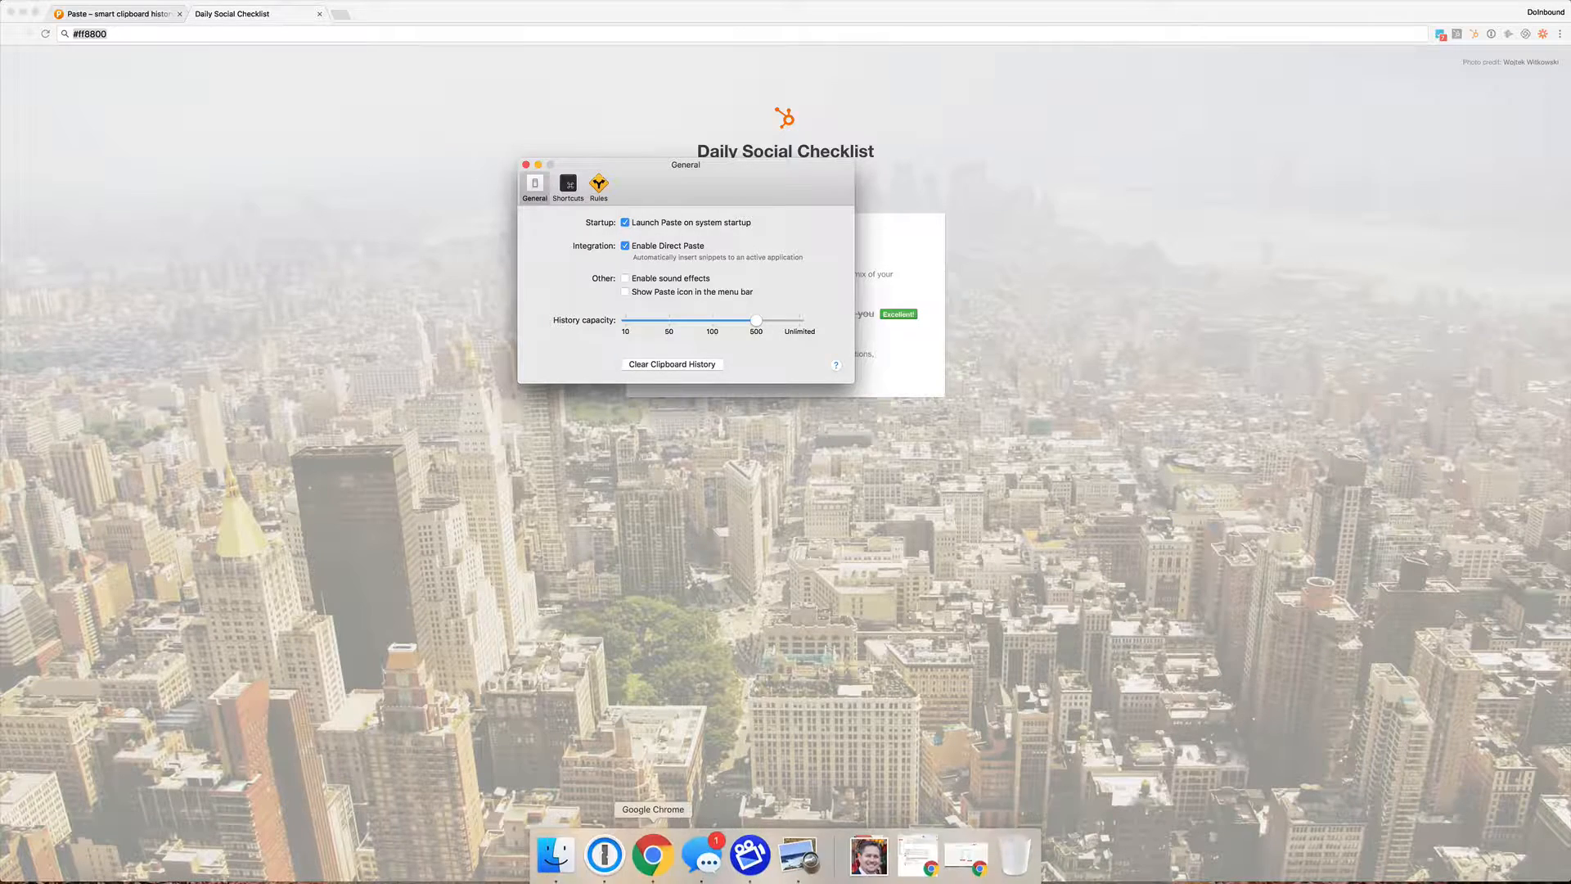
click(604, 855)
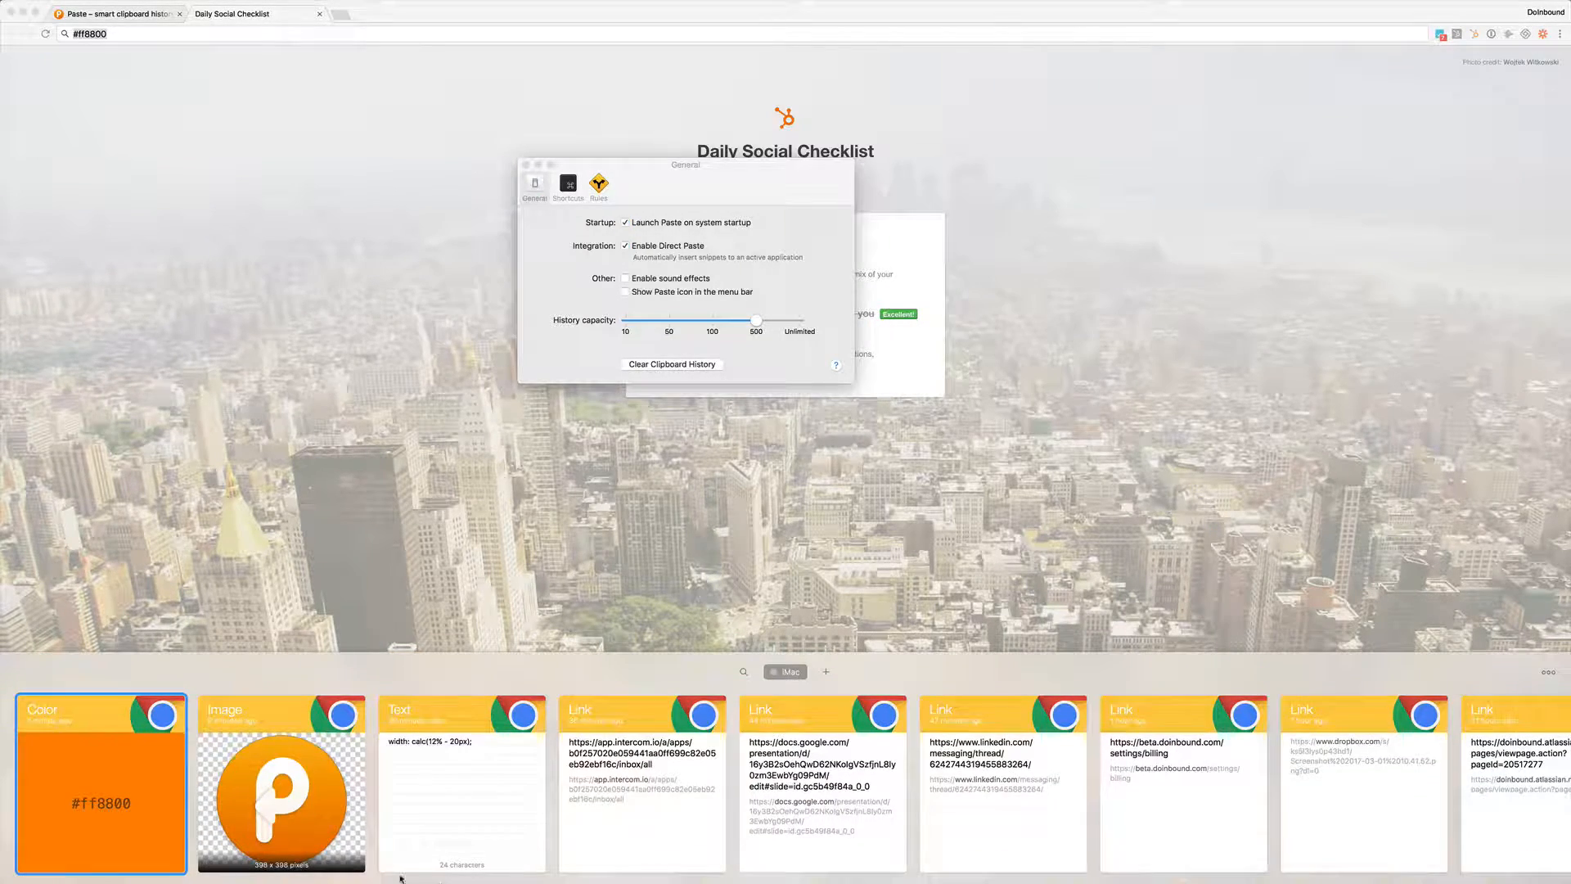
right_click(281, 782)
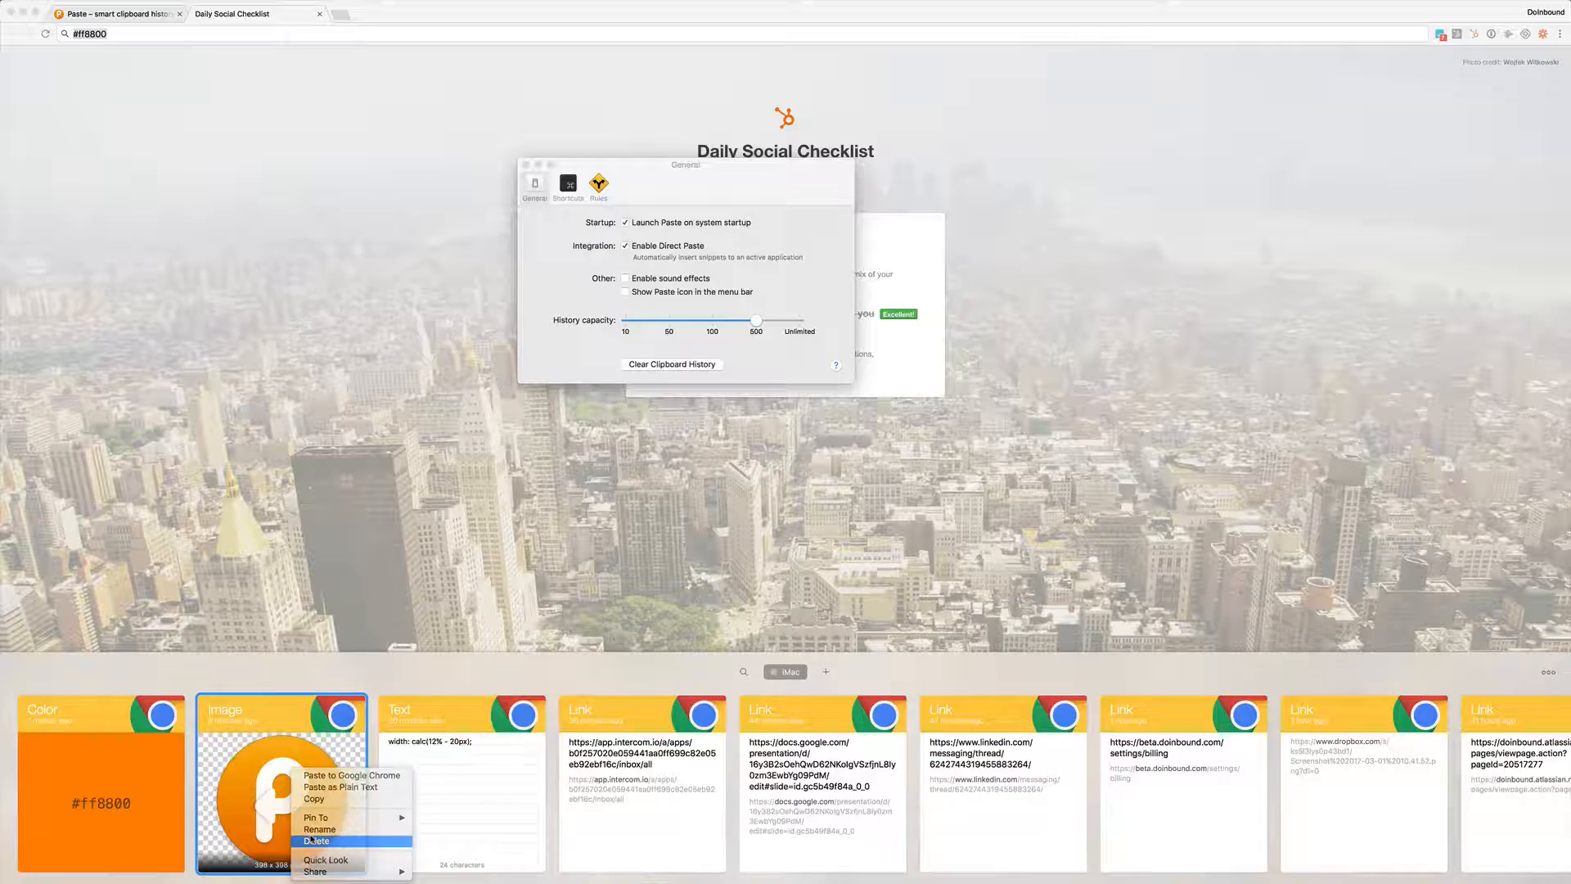
click(316, 841)
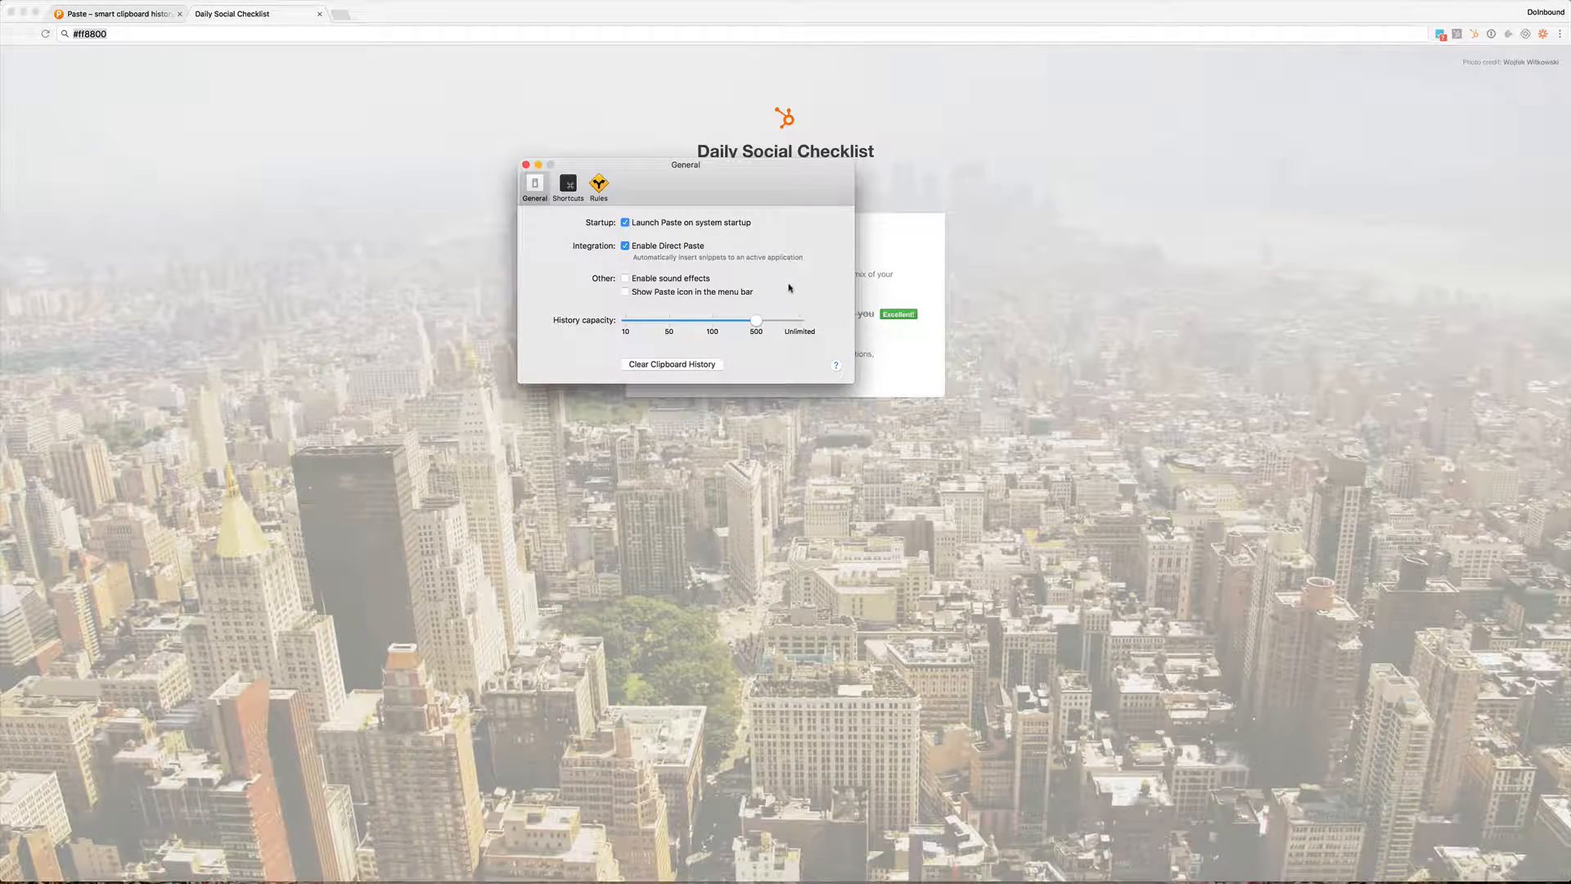
Toggle the menu bar icon on and back off in General preferences.
click(624, 291)
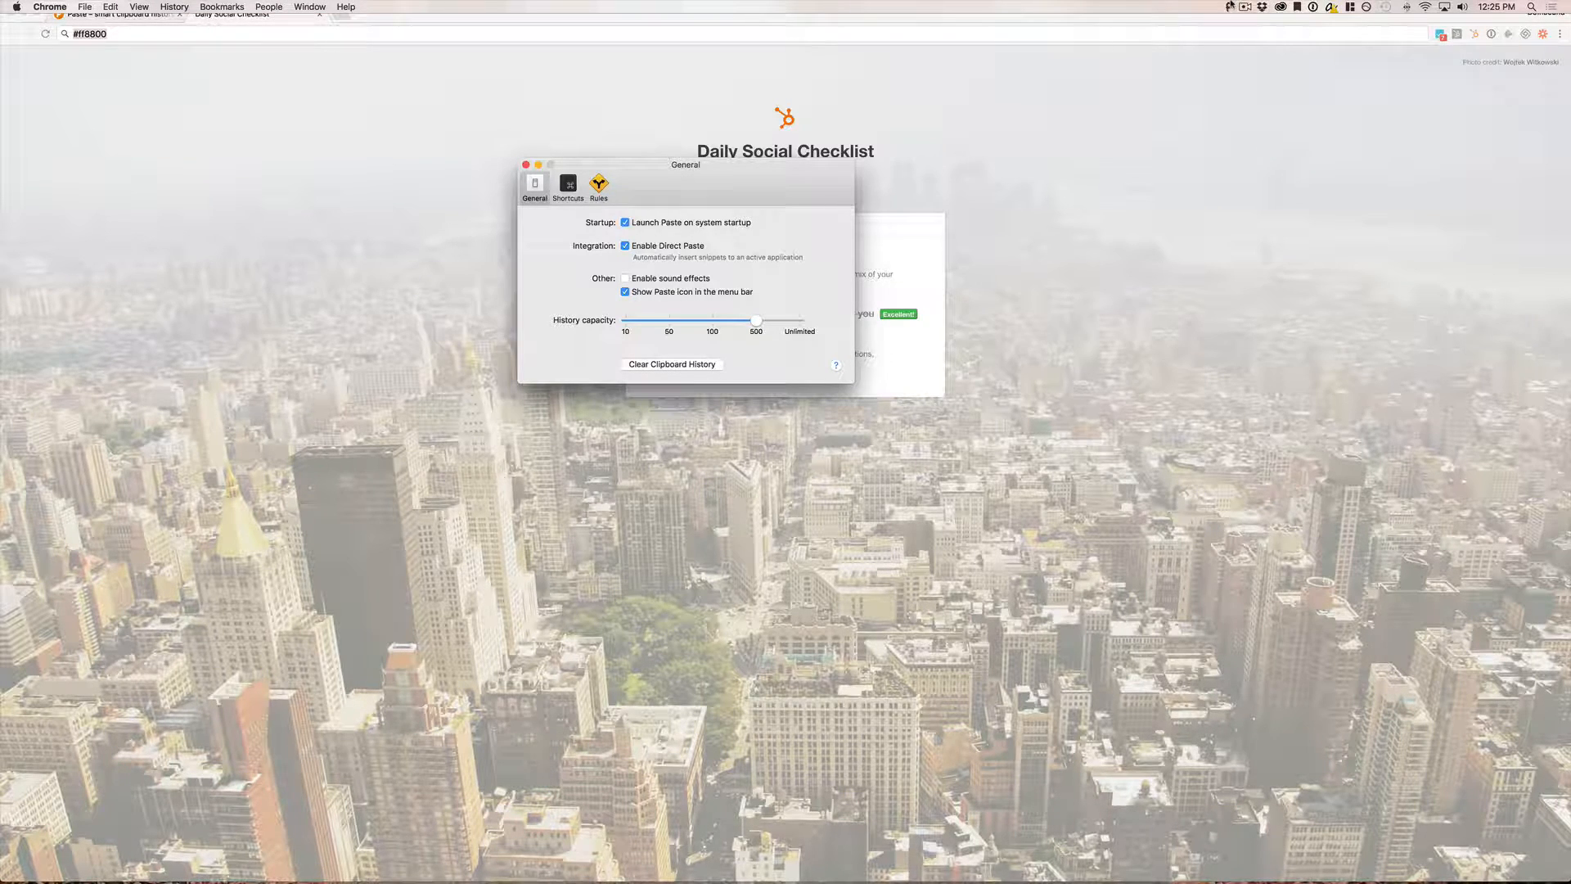
click(625, 291)
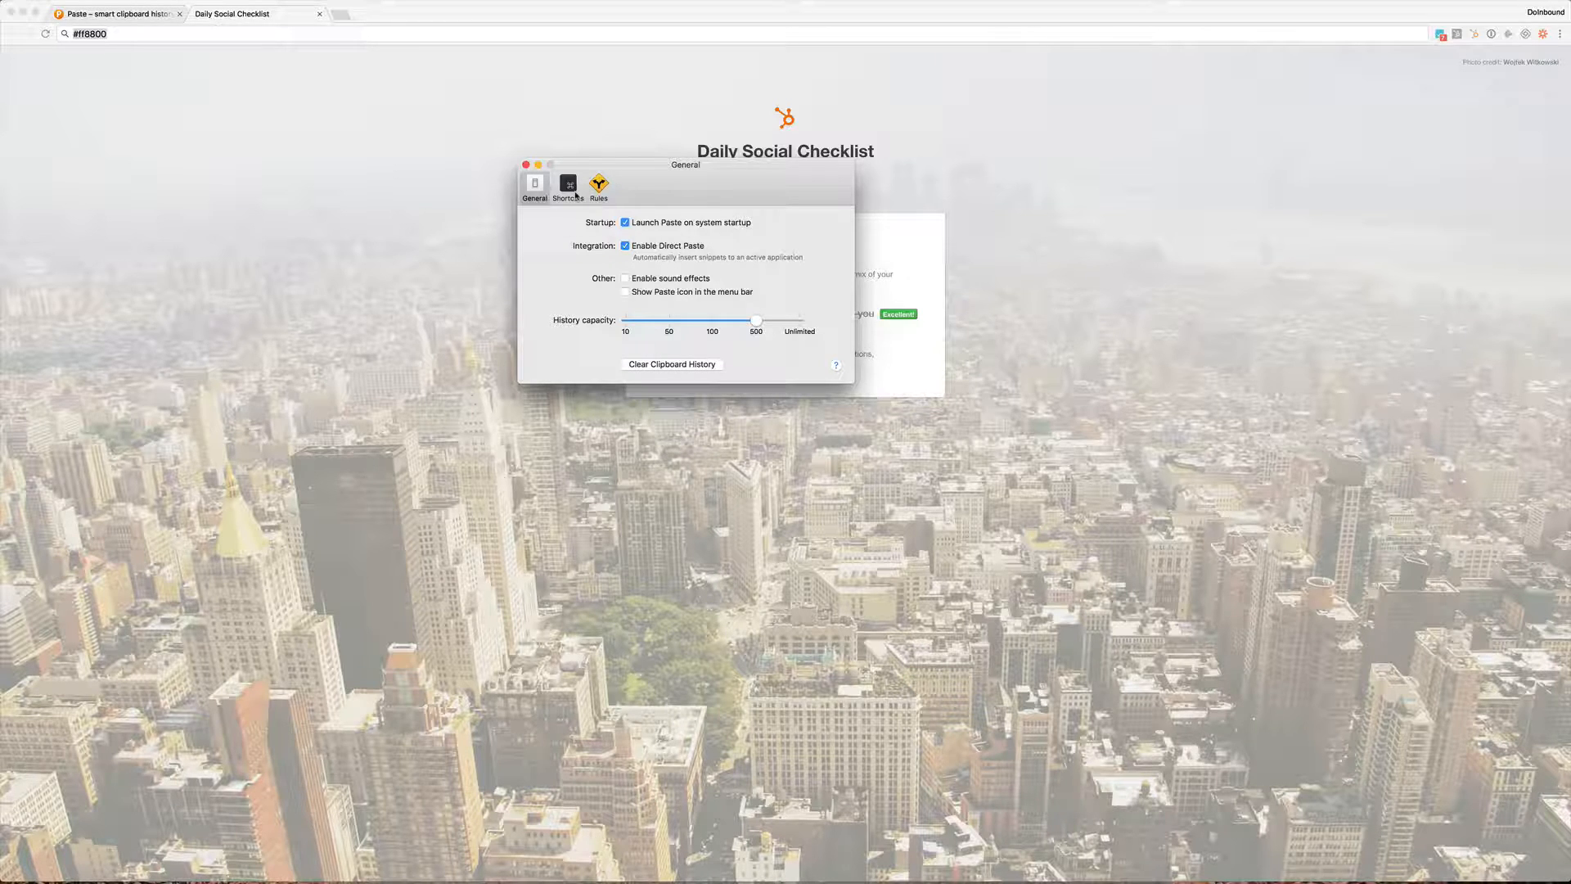
View the Shortcuts preferences, then move on to the Rules section.
click(567, 184)
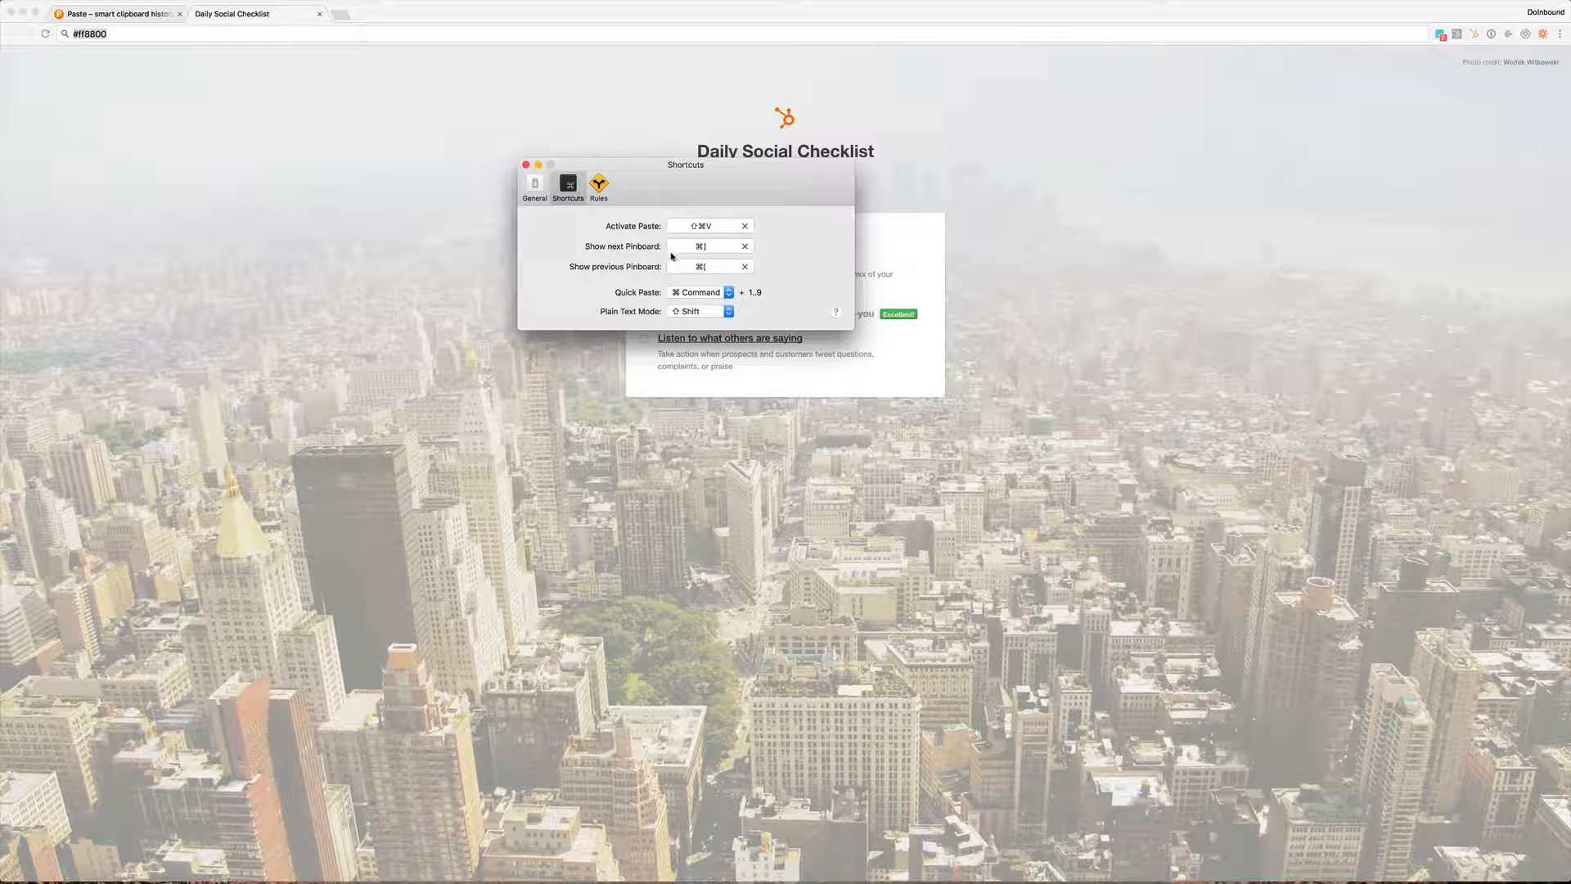
click(599, 185)
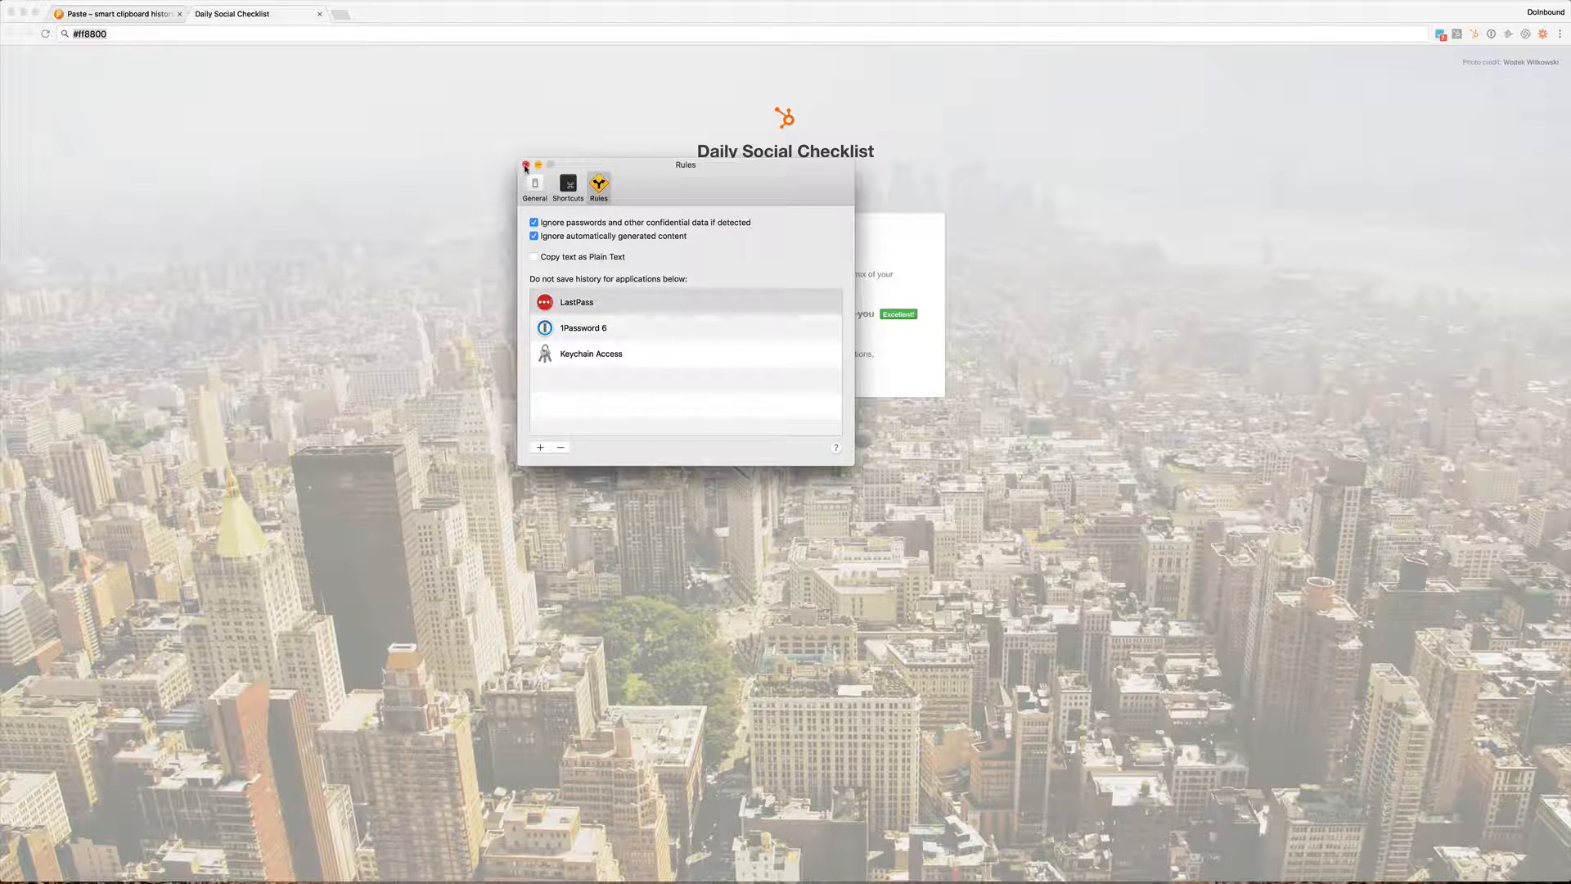
Close Paste preferences and switch back to the pasteapp.me tab in Chrome.
click(524, 165)
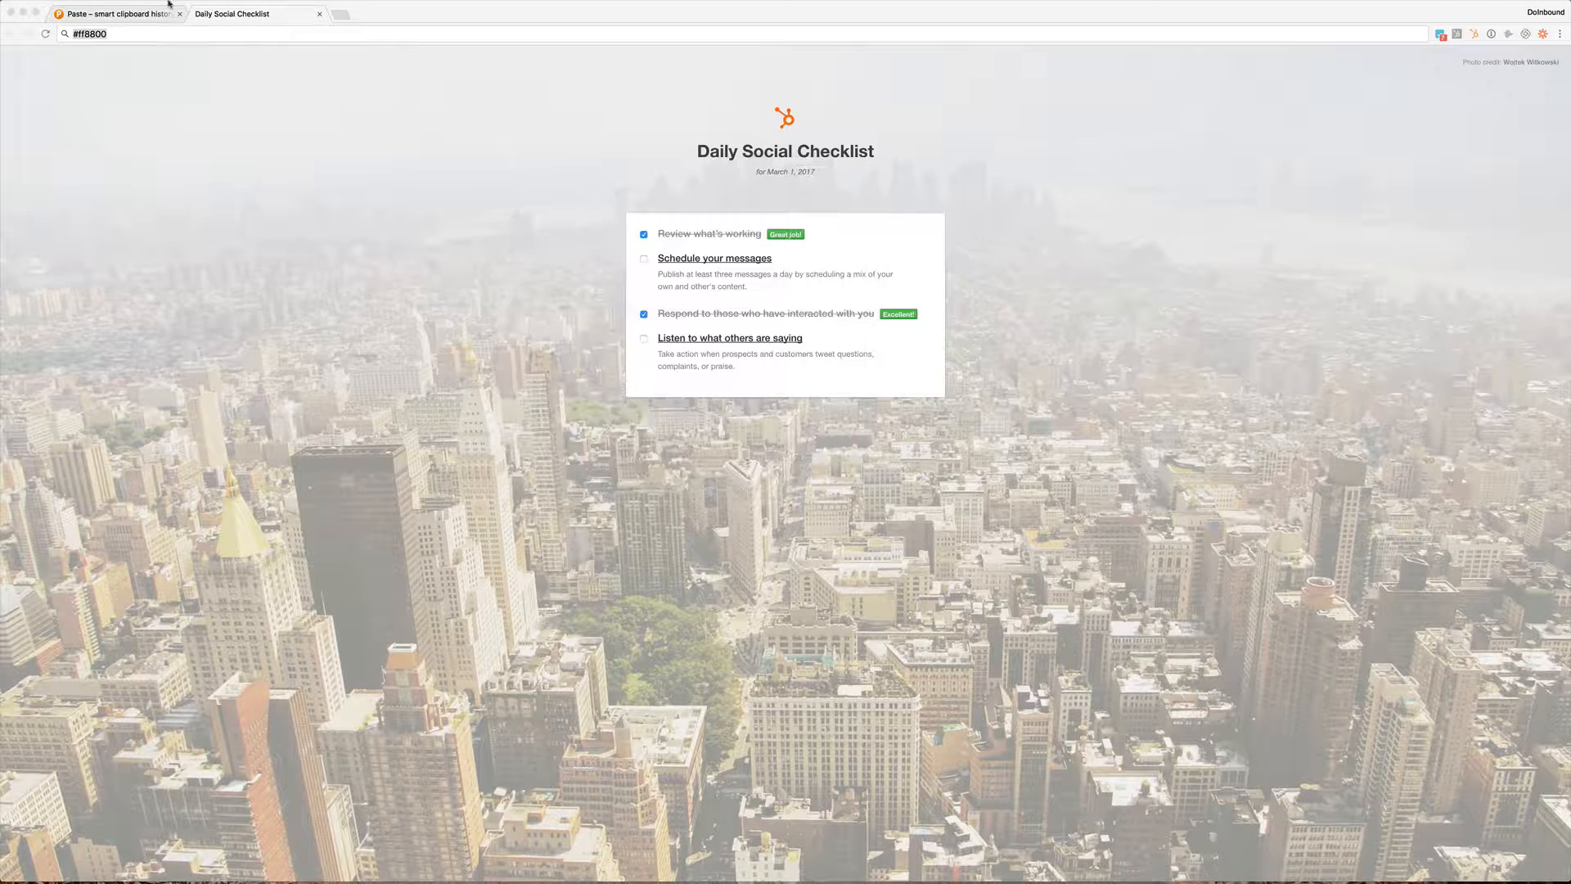
click(114, 13)
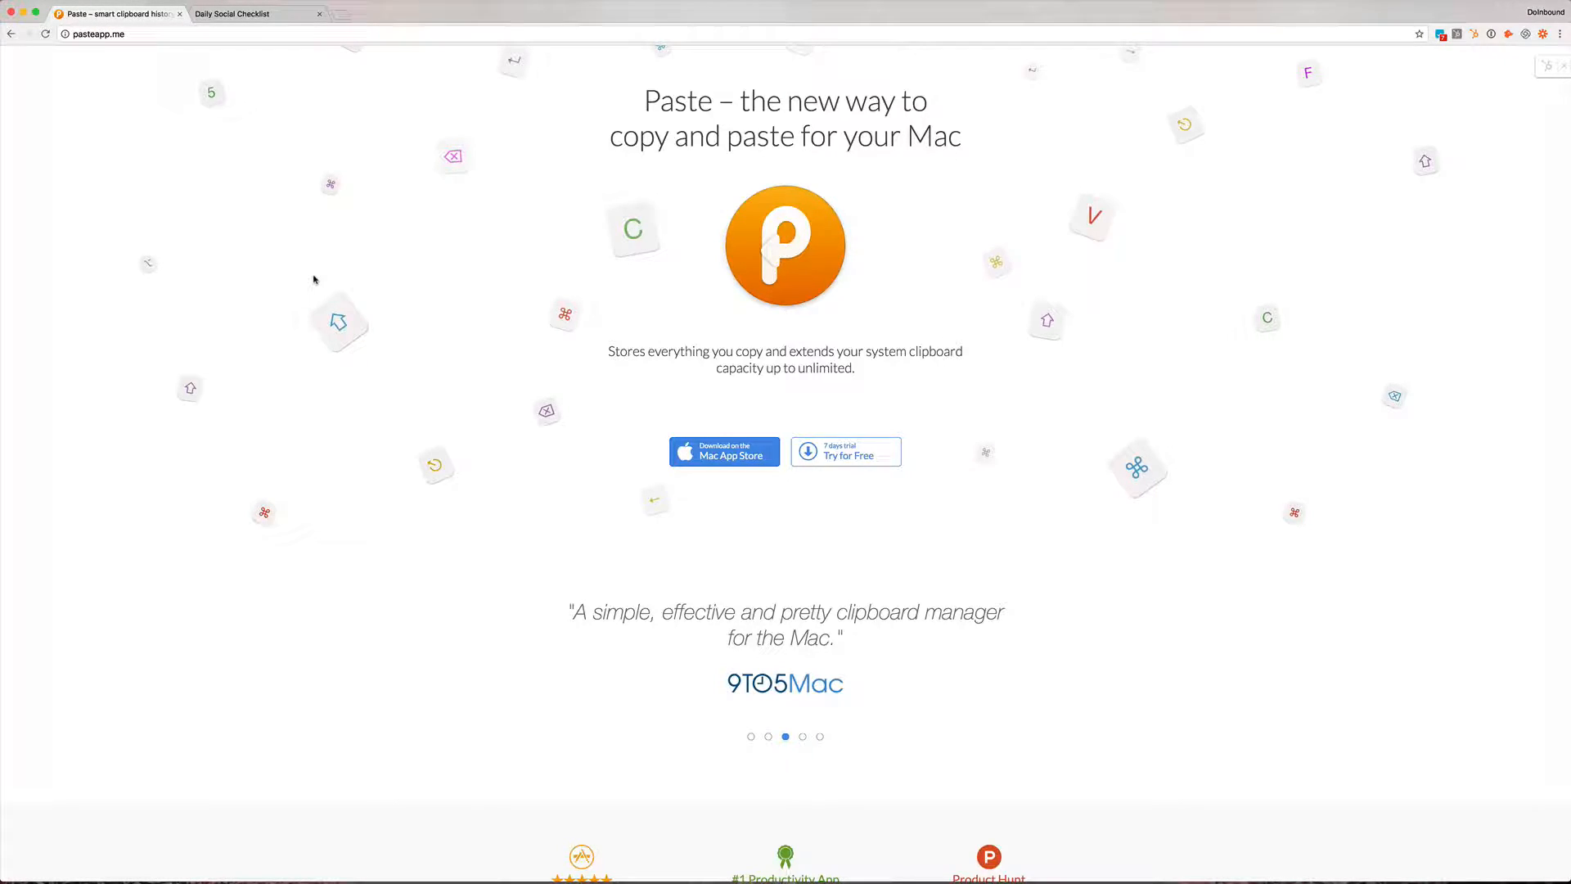